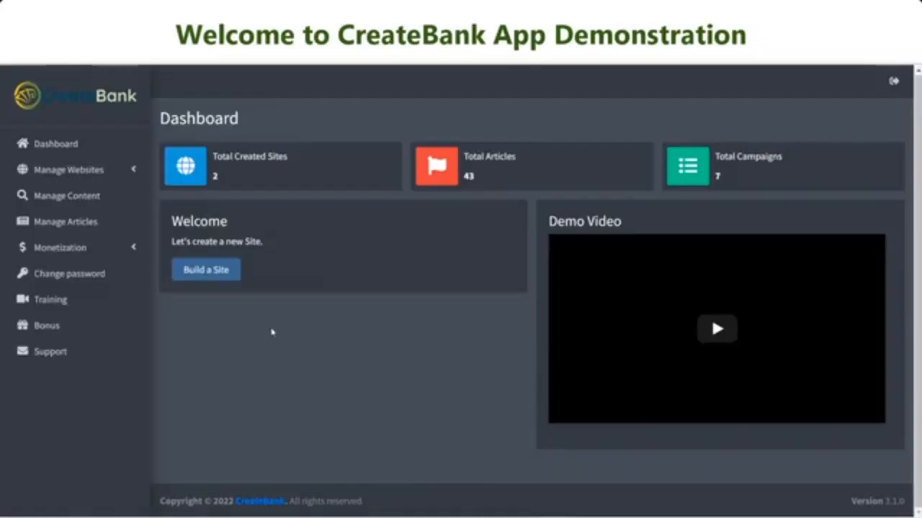
pyautogui.moveTo(424, 371)
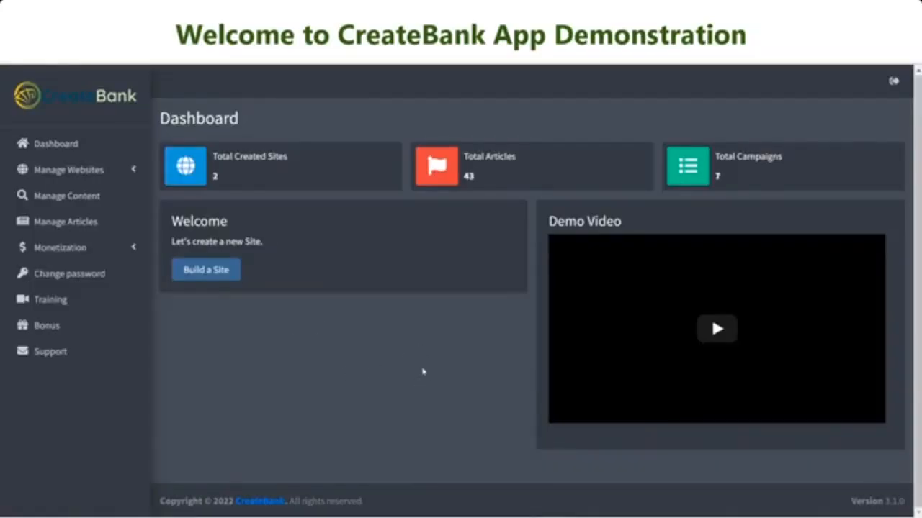
pyautogui.moveTo(493, 280)
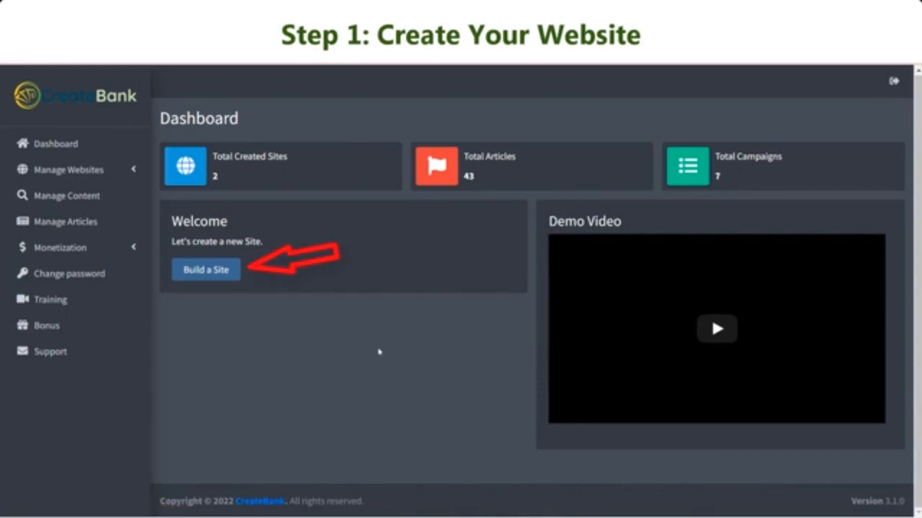
# - Review the two existing sites in the Website Lists view and start adding a new website
pyautogui.click(205, 269)
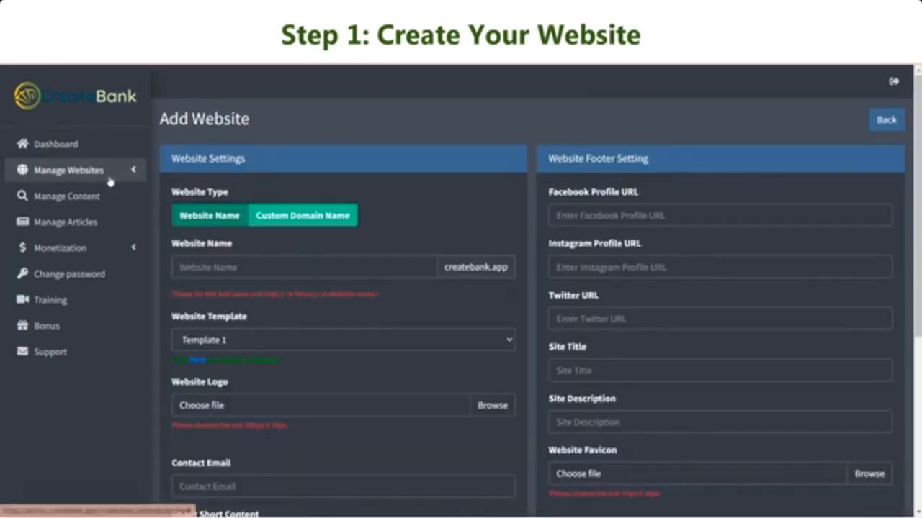
pyautogui.click(69, 170)
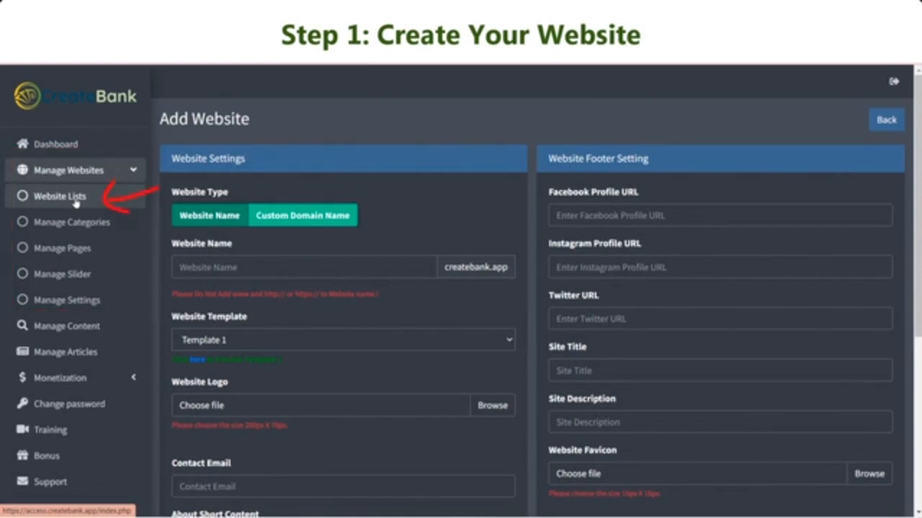
pyautogui.click(60, 195)
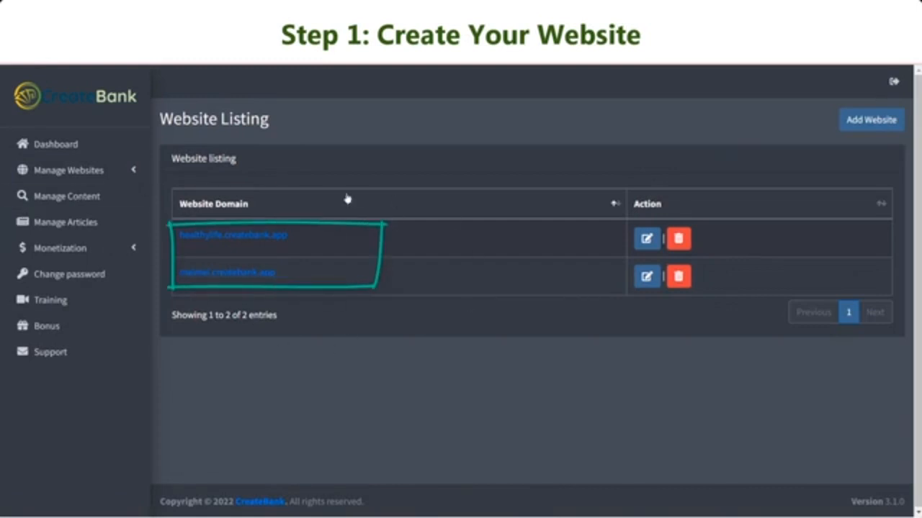
pyautogui.moveTo(798, 108)
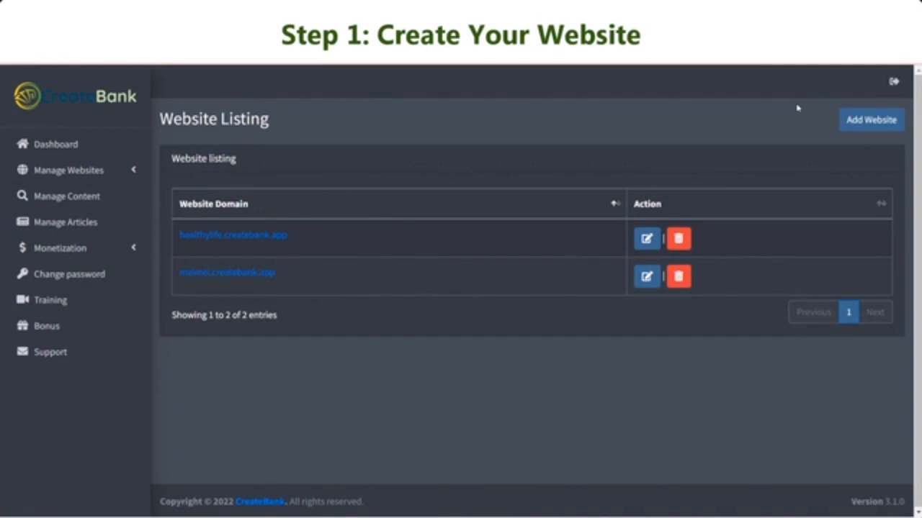
pyautogui.click(870, 120)
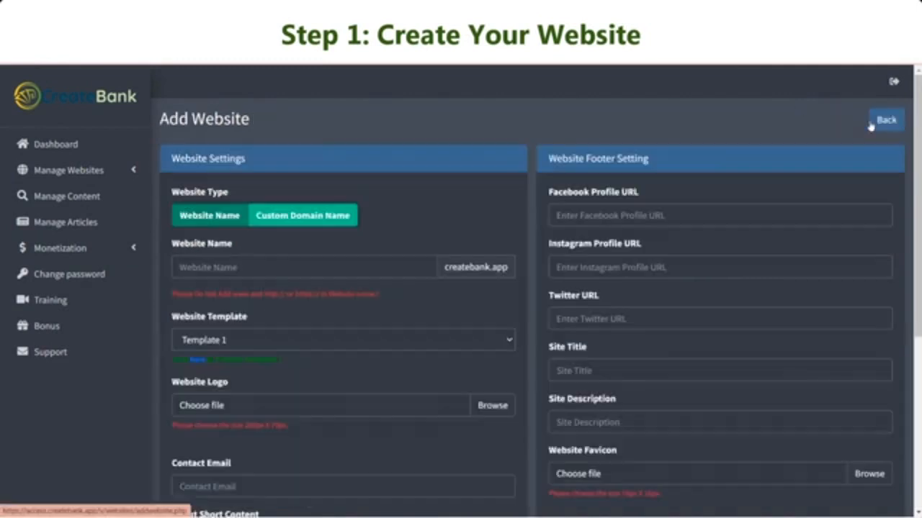
pyautogui.moveTo(648, 242)
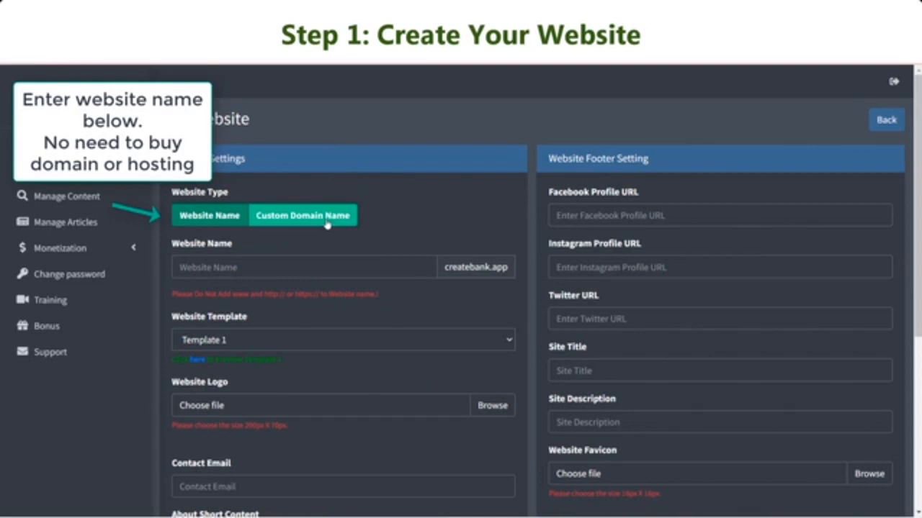
# - Choose Custom Domain Name as the website type and begin entering the domain 'we'
pyautogui.click(302, 216)
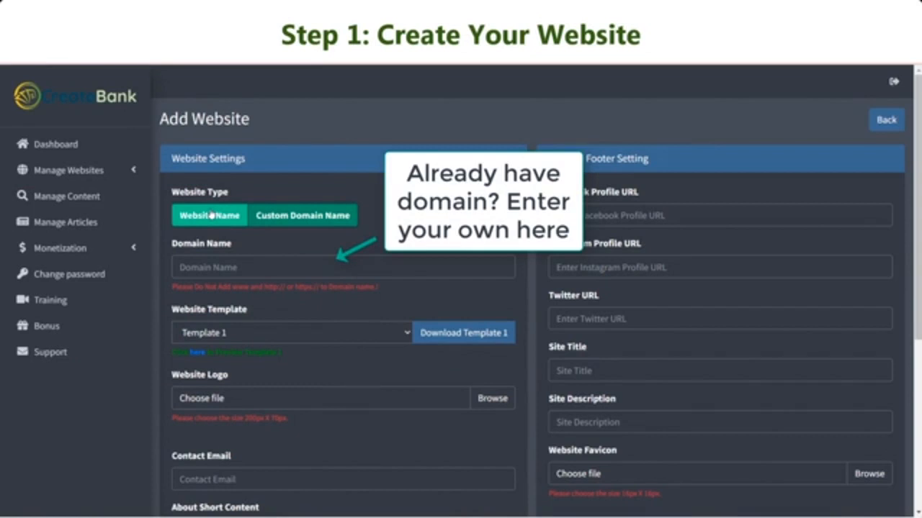
pyautogui.write('we')
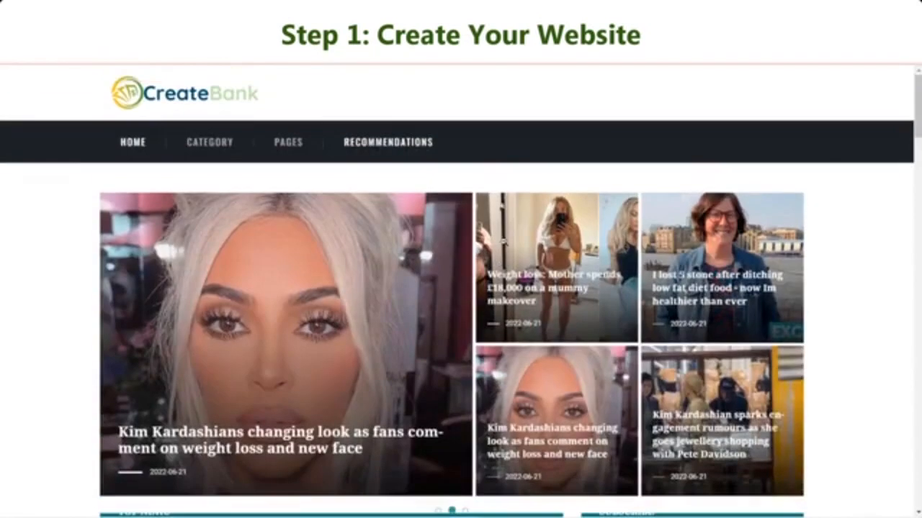
# - Upload the Website Logo image as the wellnesshealthy site's logo
pyautogui.scroll(-3)
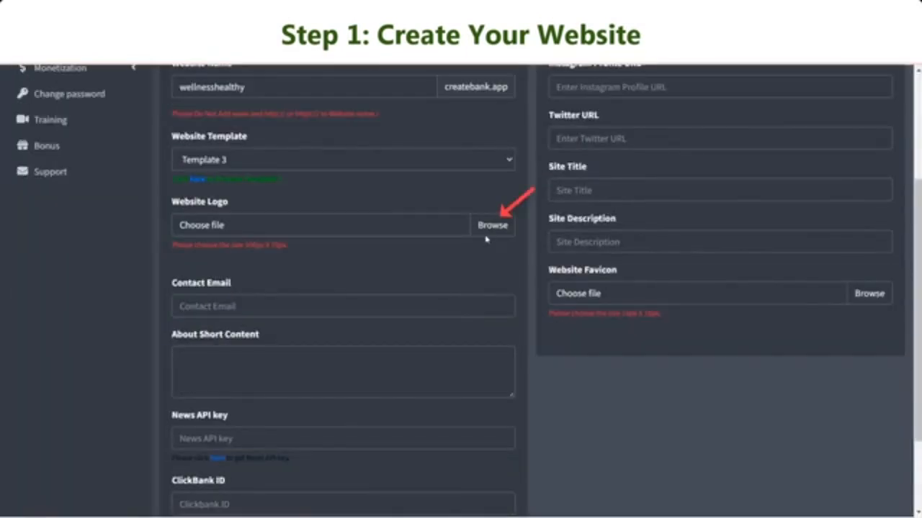
pyautogui.click(493, 225)
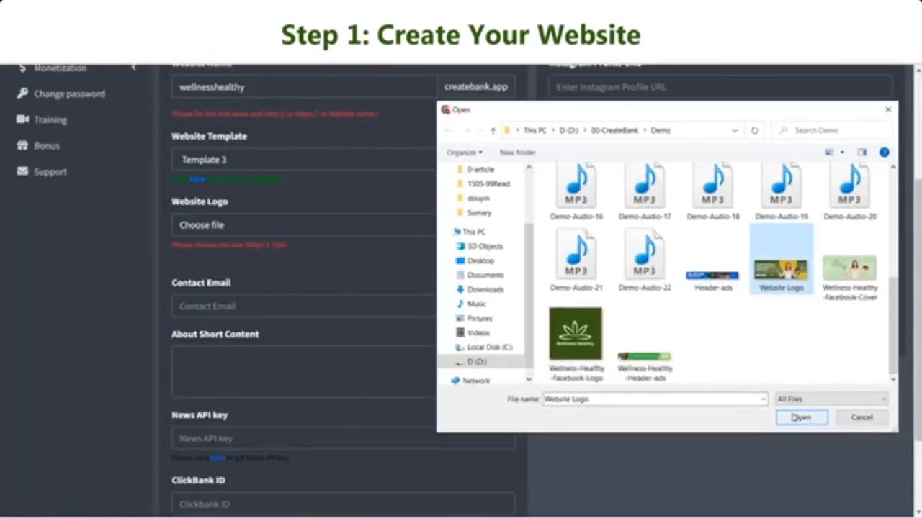
pyautogui.click(801, 418)
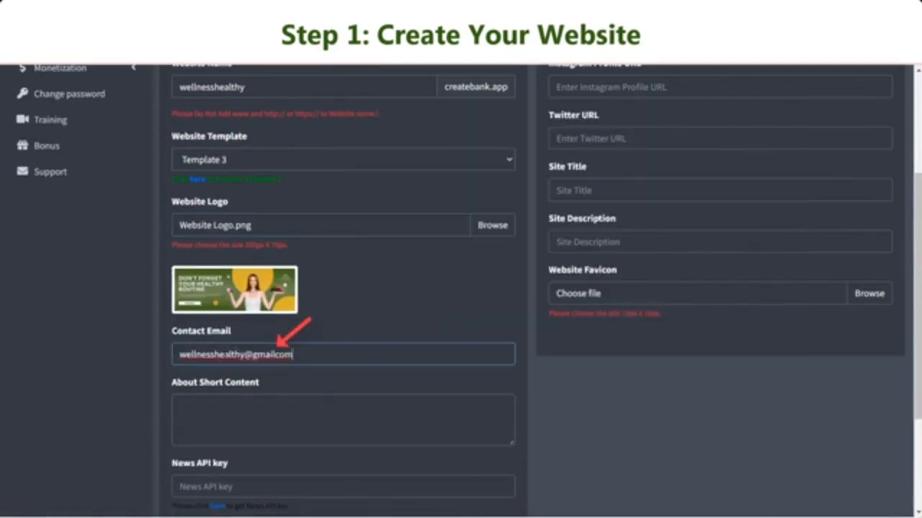
pyautogui.scroll(-3)
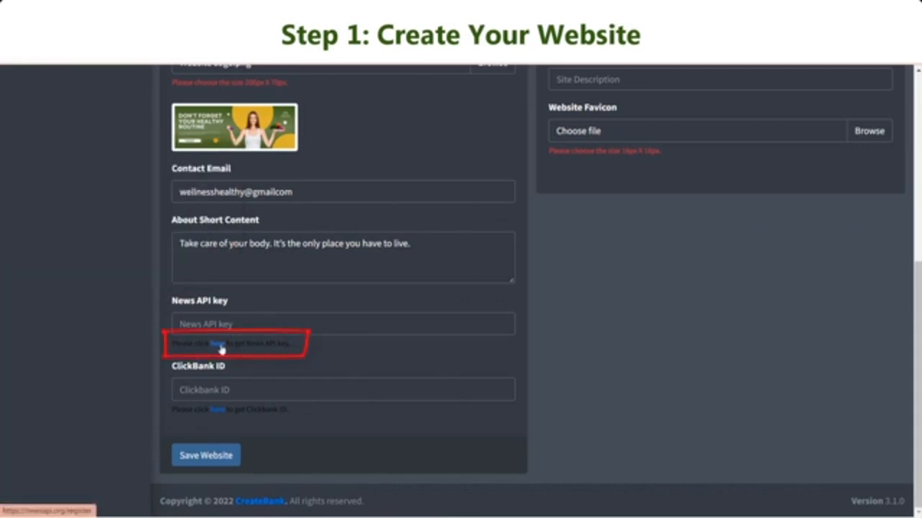
pyautogui.click(219, 343)
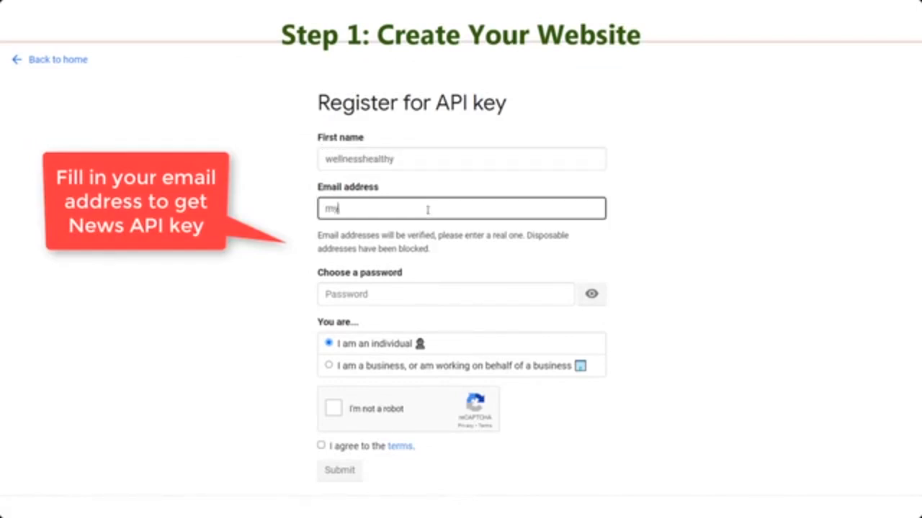
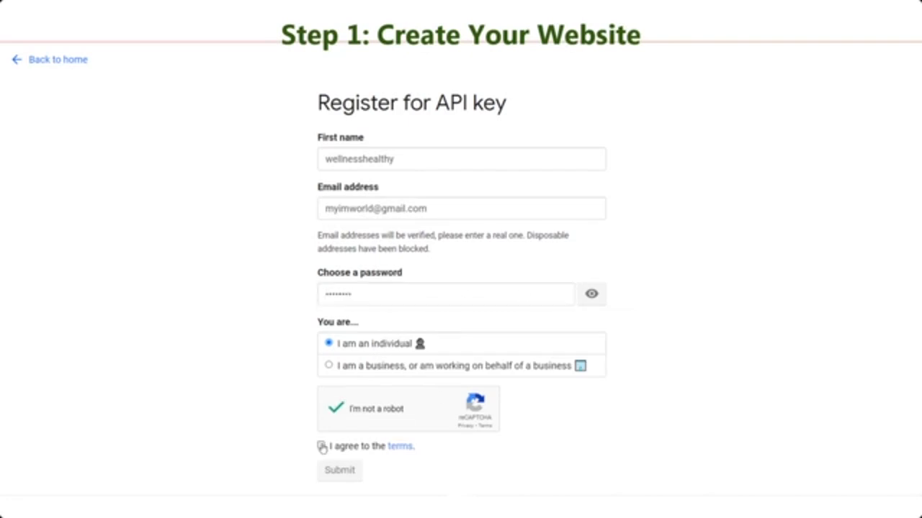
pyautogui.click(340, 470)
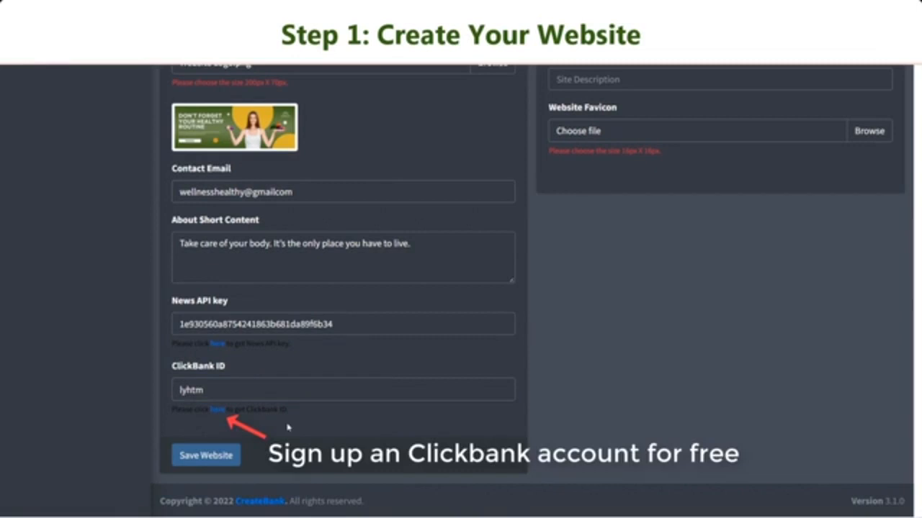
# - Enter the site title 'Healthy Lif...' and move down toward the favicon and save options
pyautogui.scroll(3)
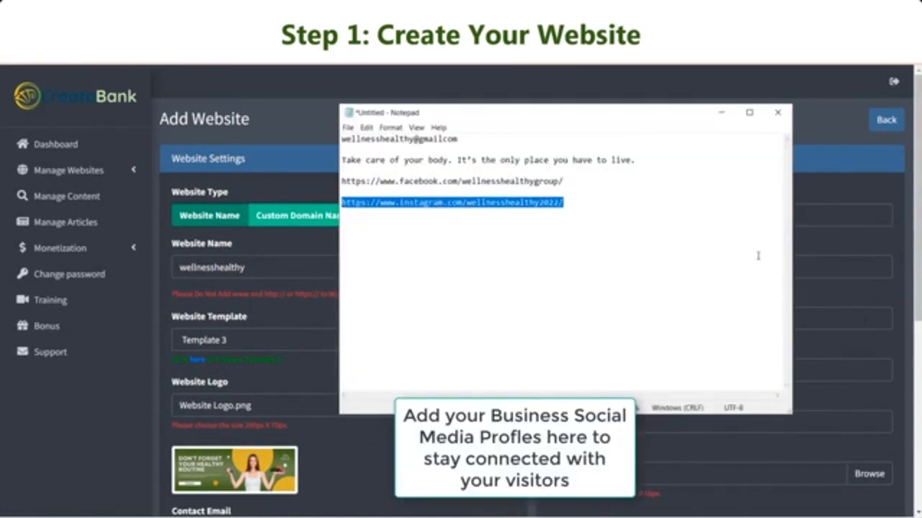
pyautogui.click(778, 112)
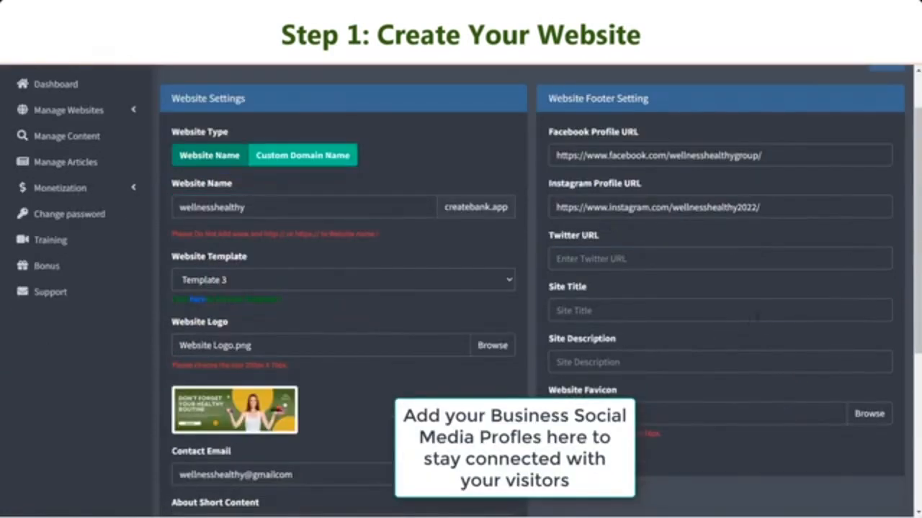
pyautogui.write('Healthy Lifestyle And More')
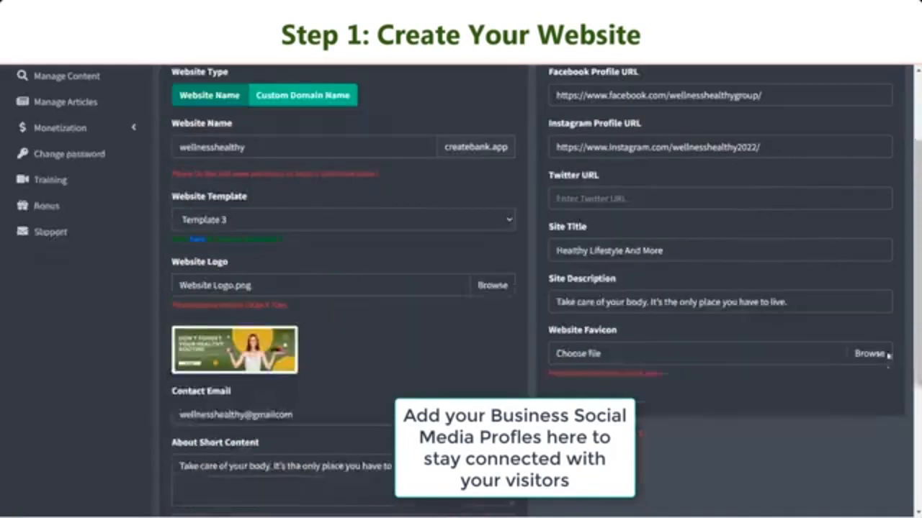
pyautogui.scroll(-3)
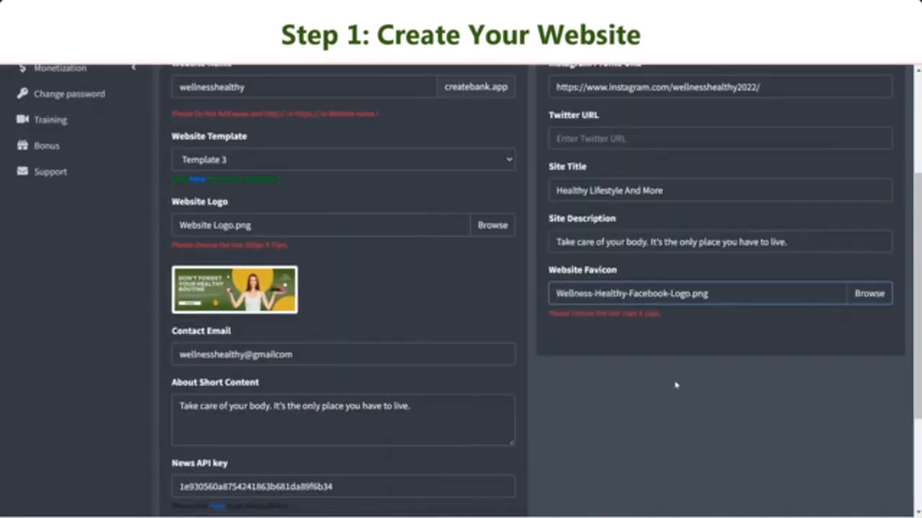
pyautogui.scroll(-3)
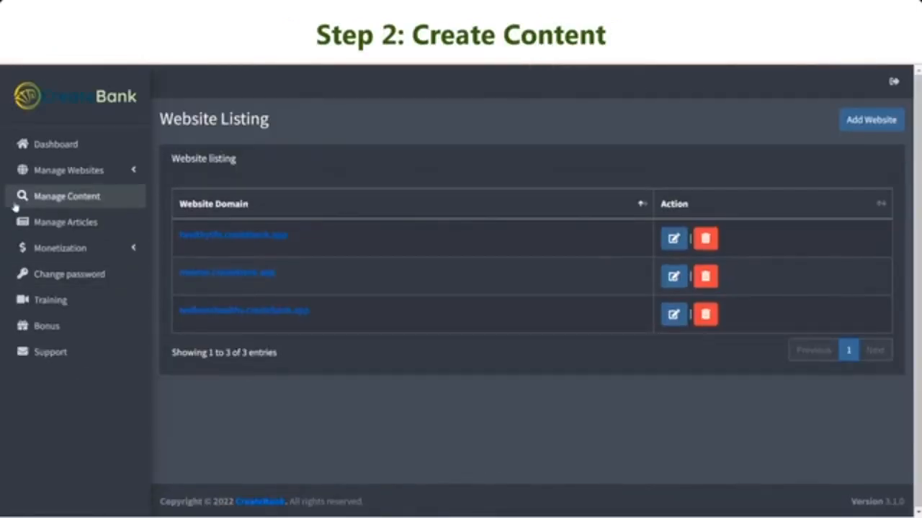
# - Reach the Manage Categories listing and start a new category
pyautogui.click(67, 196)
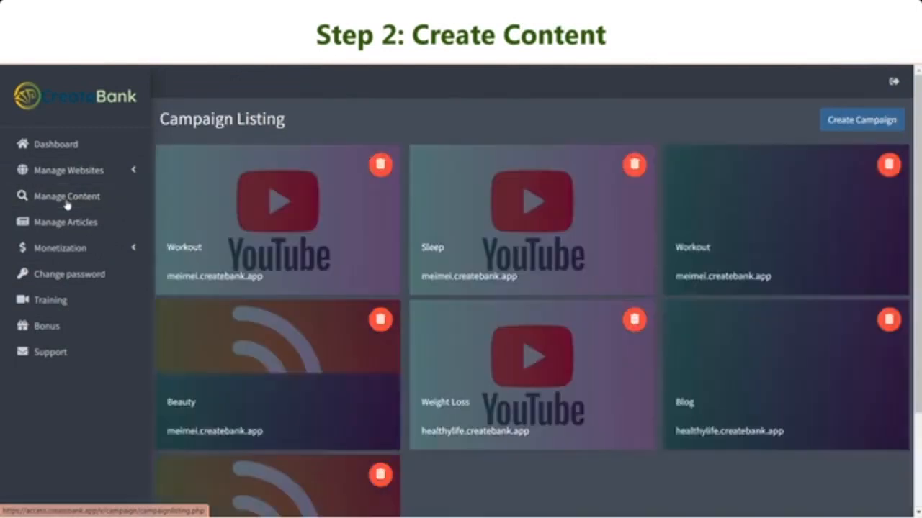
pyautogui.click(67, 170)
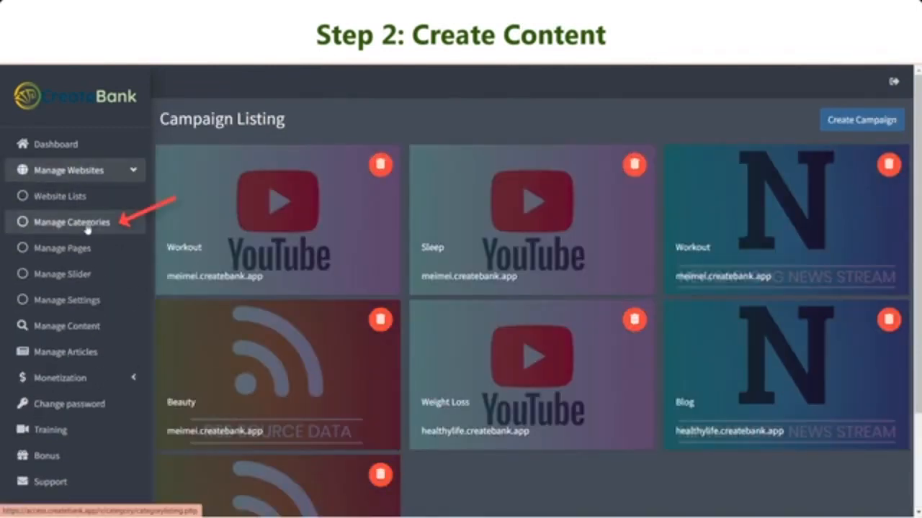
pyautogui.click(72, 222)
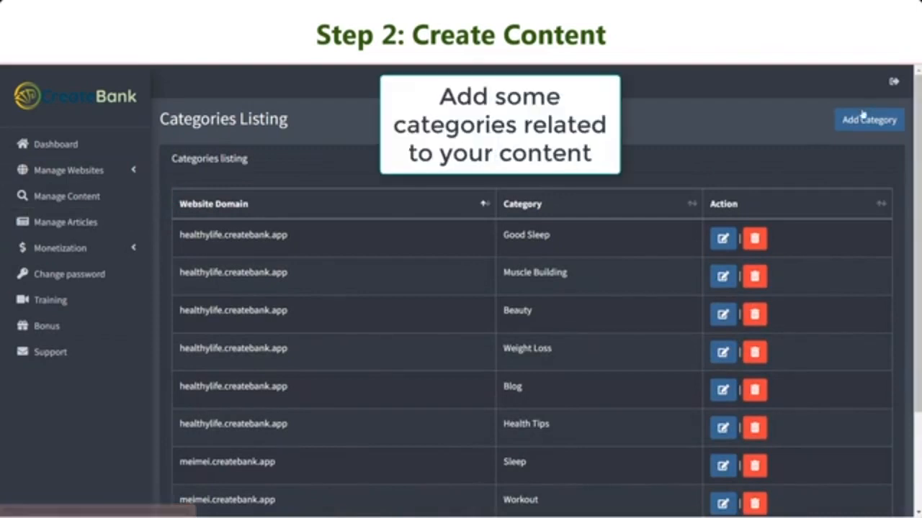
pyautogui.click(867, 119)
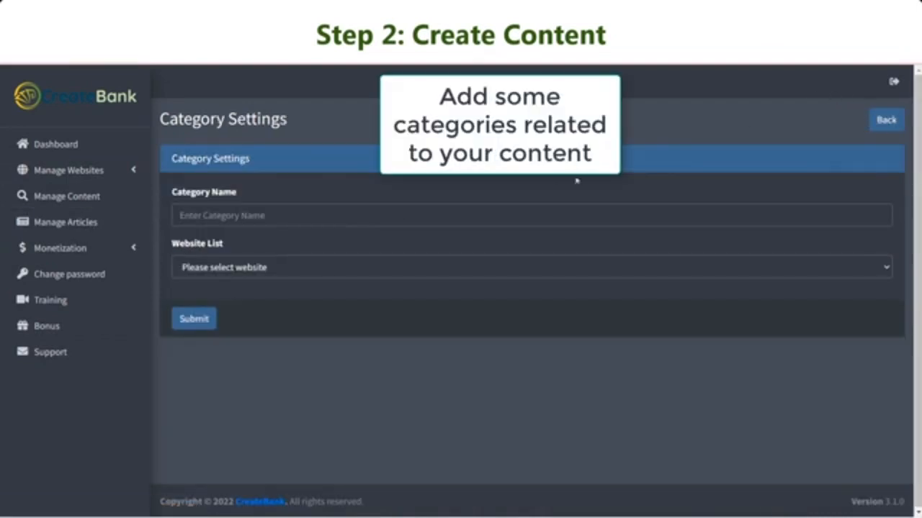
# - Add Health Care and Stay Fit categories for wellnesshealthy and return to the categories listing
pyautogui.write('Health Care')
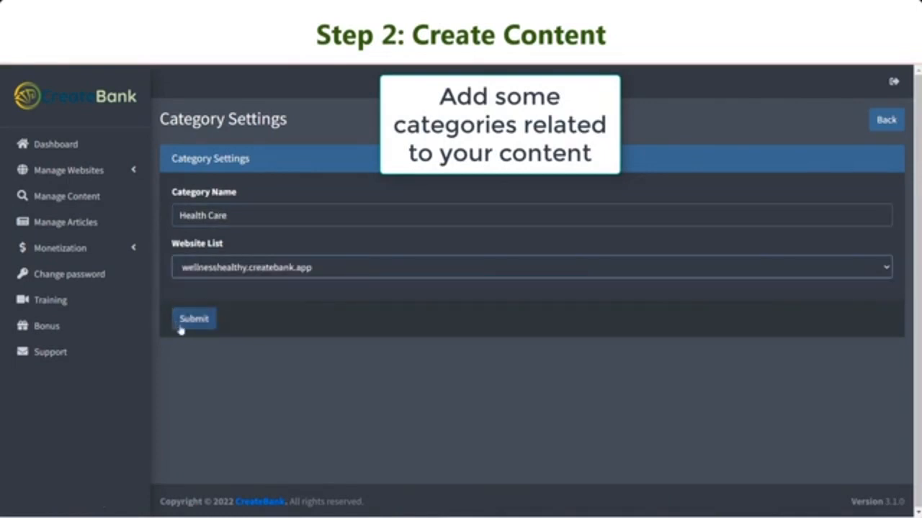
pyautogui.write('Stay Fit')
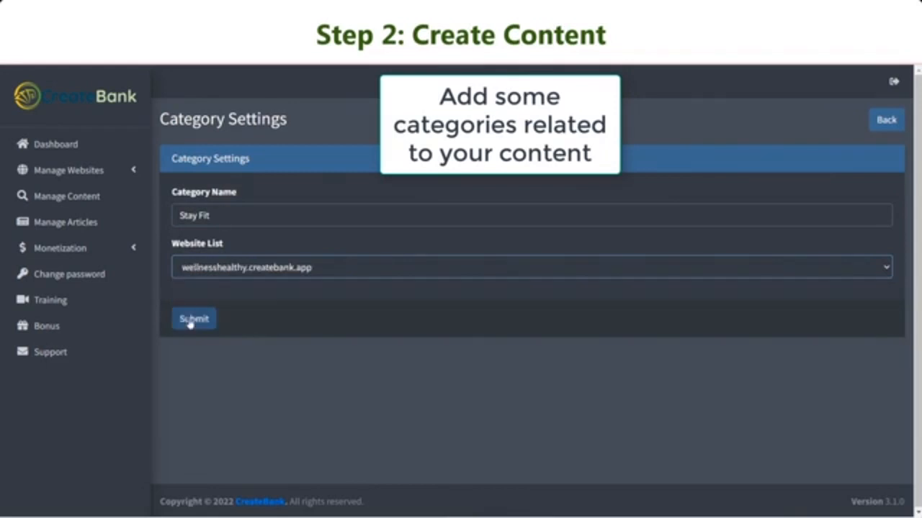
pyautogui.click(193, 319)
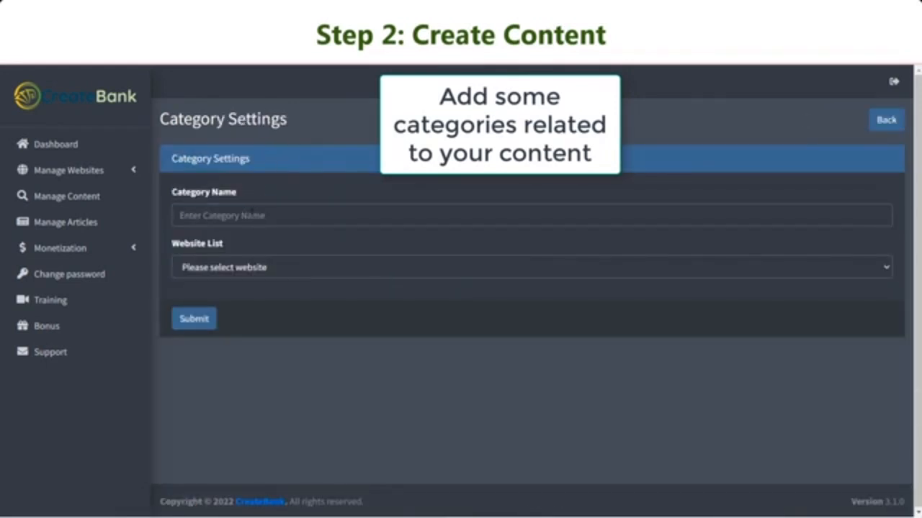
pyautogui.click(531, 266)
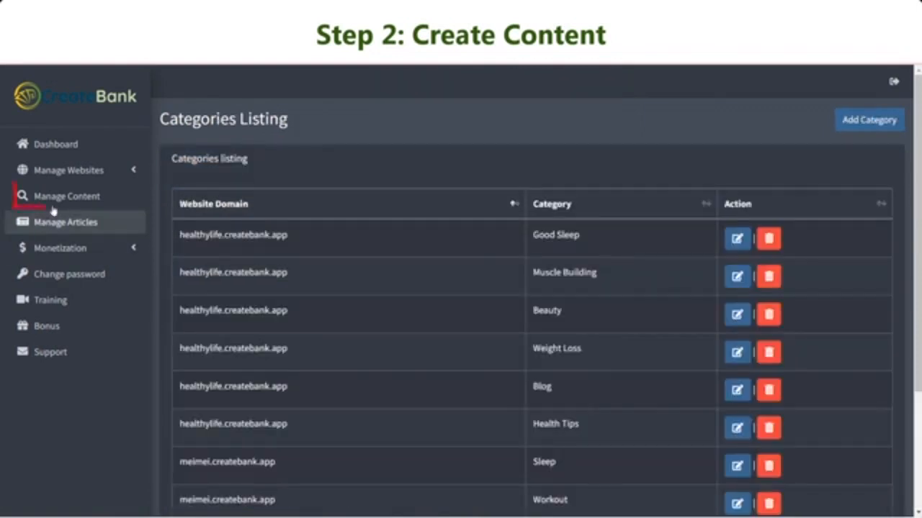
# - Start a new campaign and settle on the DFY content sources option after trying video and RSS
pyautogui.click(66, 196)
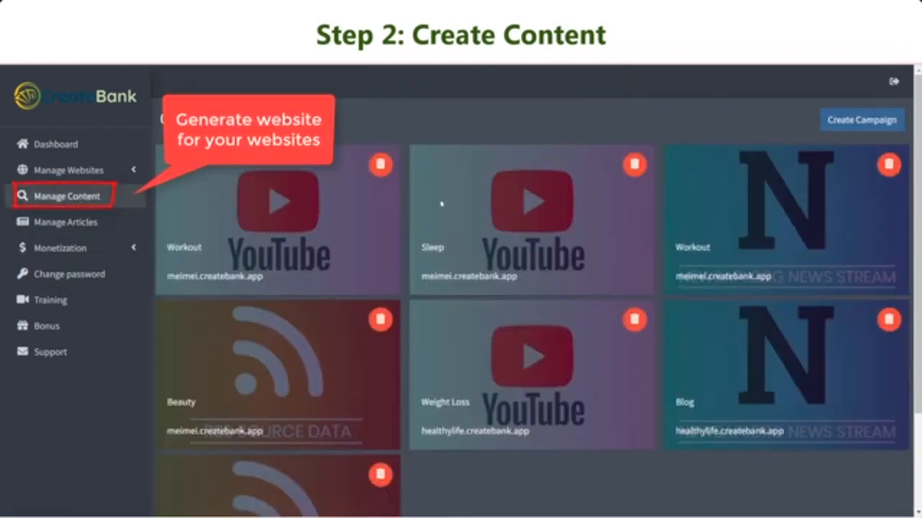
pyautogui.click(861, 118)
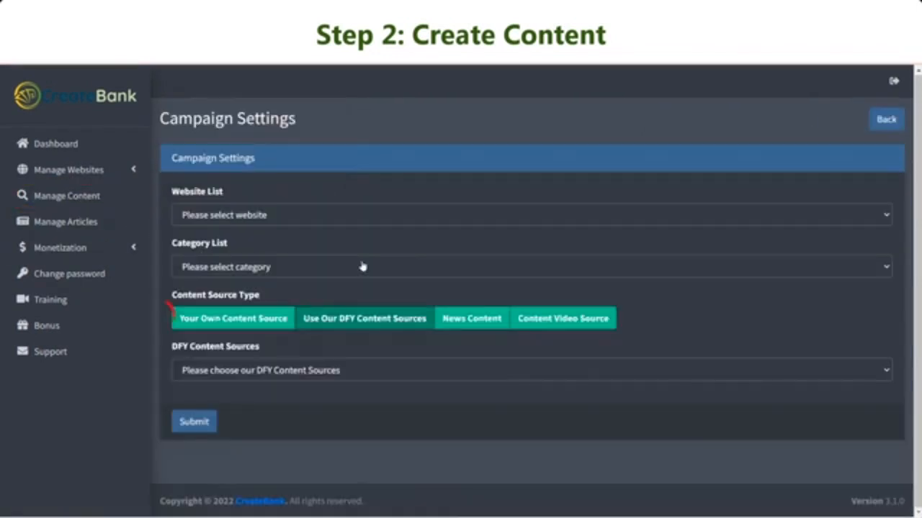
pyautogui.click(563, 318)
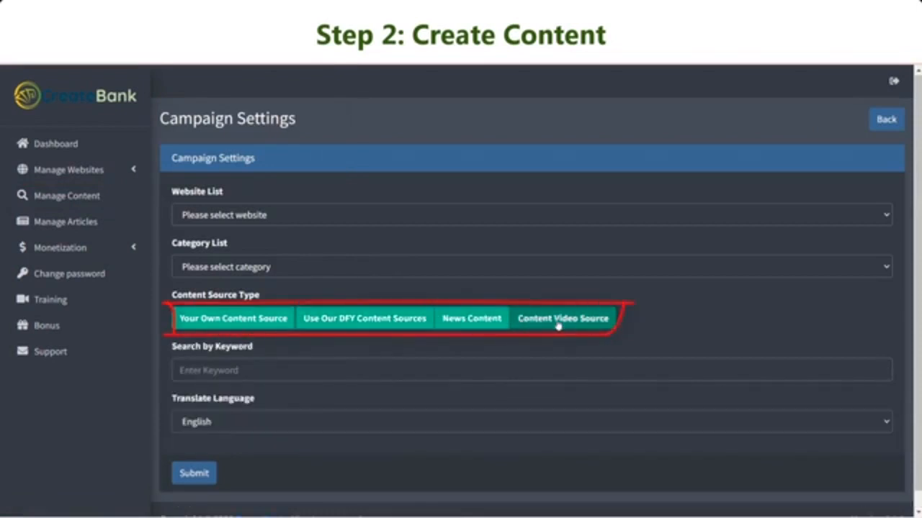
pyautogui.click(364, 318)
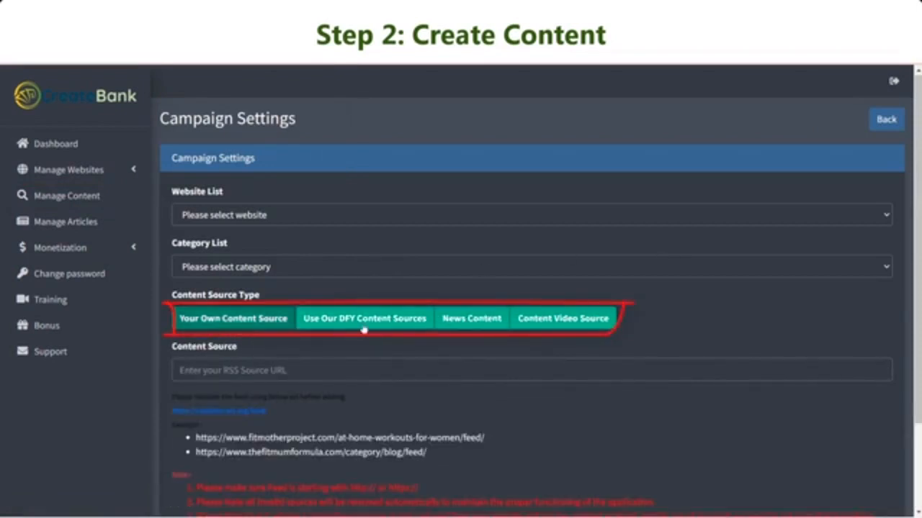
pyautogui.click(364, 319)
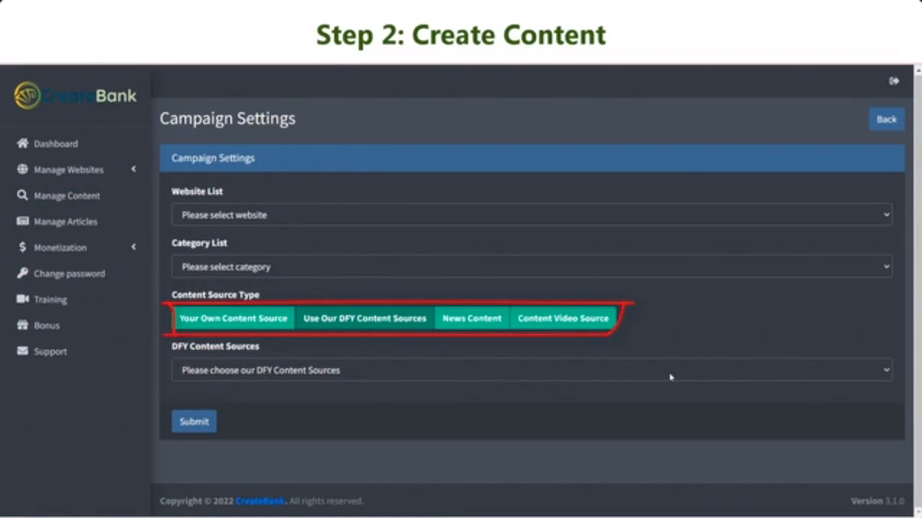
# - Target wellnesshealthy.createbank.app's Health Care category with Healthcare Success content and submit the campaign
pyautogui.click(531, 215)
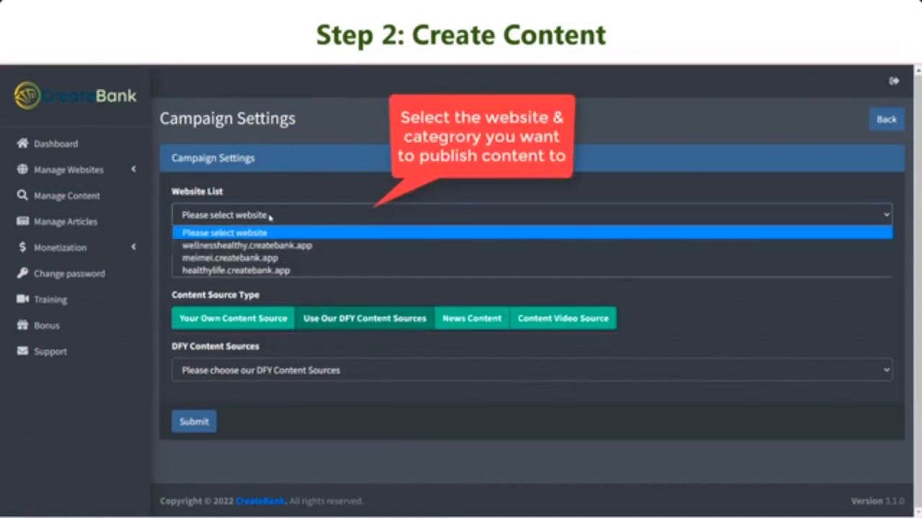
pyautogui.click(248, 245)
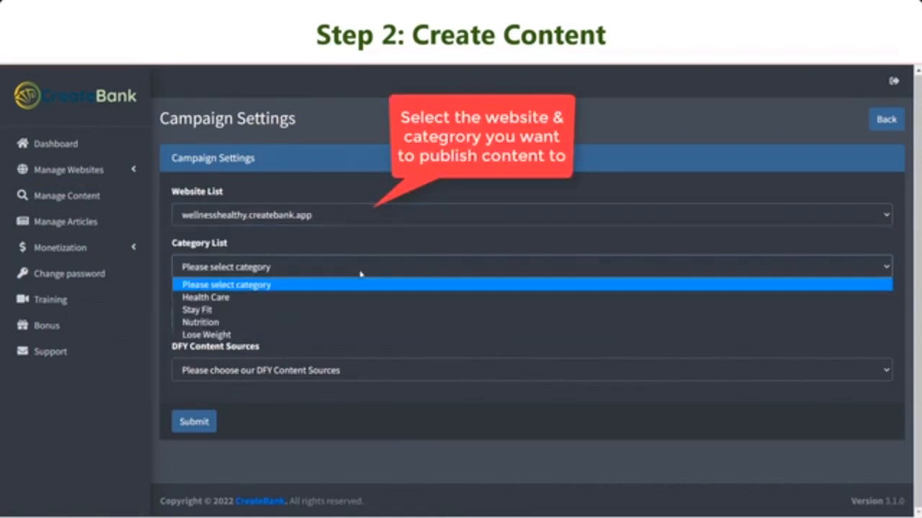
pyautogui.click(531, 370)
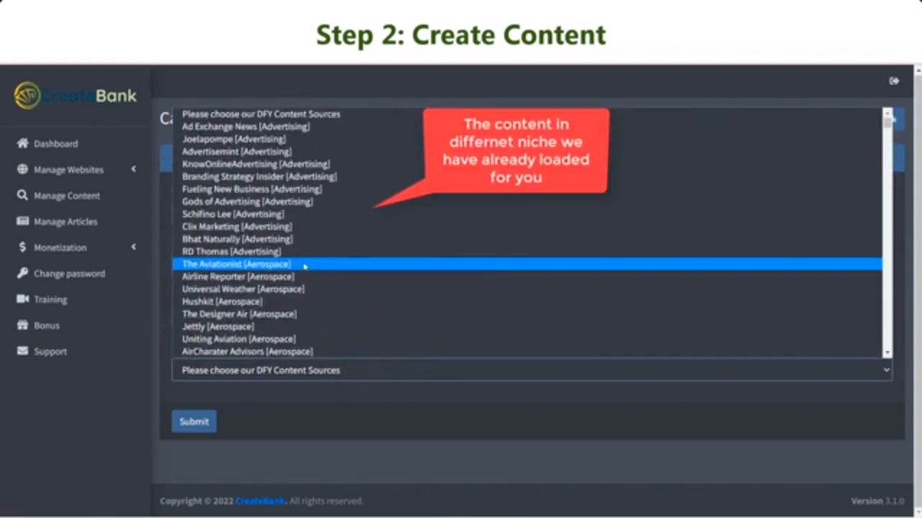
pyautogui.scroll(-3)
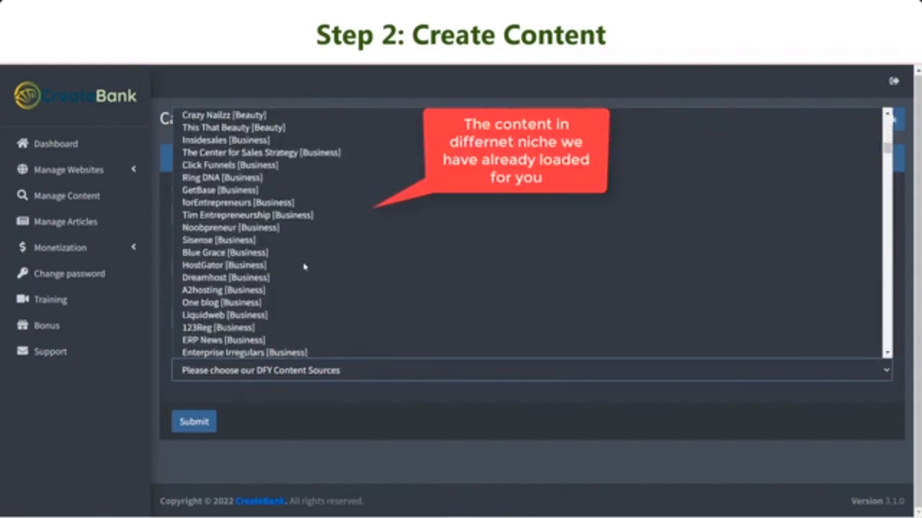
pyautogui.scroll(-3)
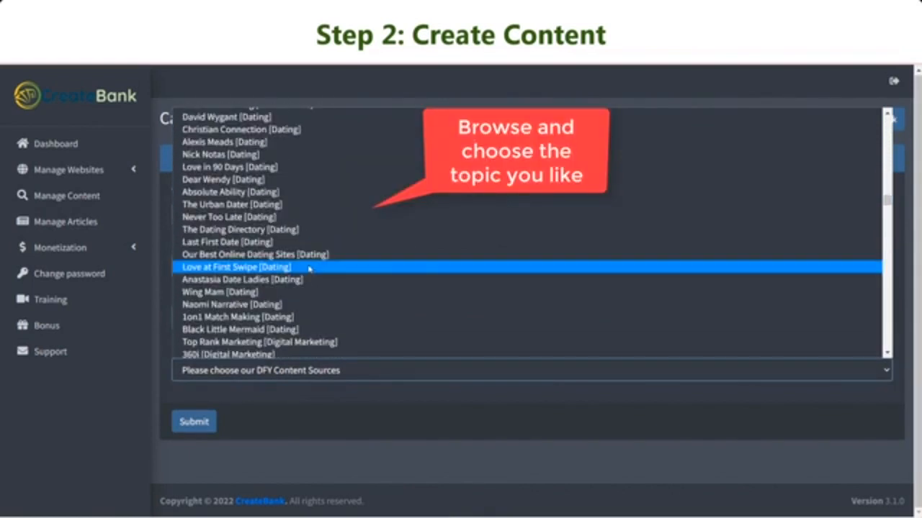
pyautogui.scroll(-3)
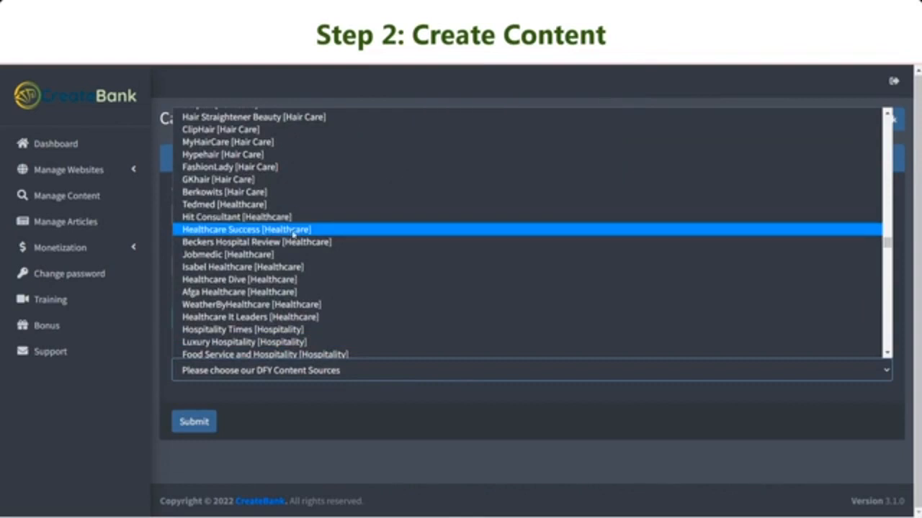
pyautogui.click(247, 229)
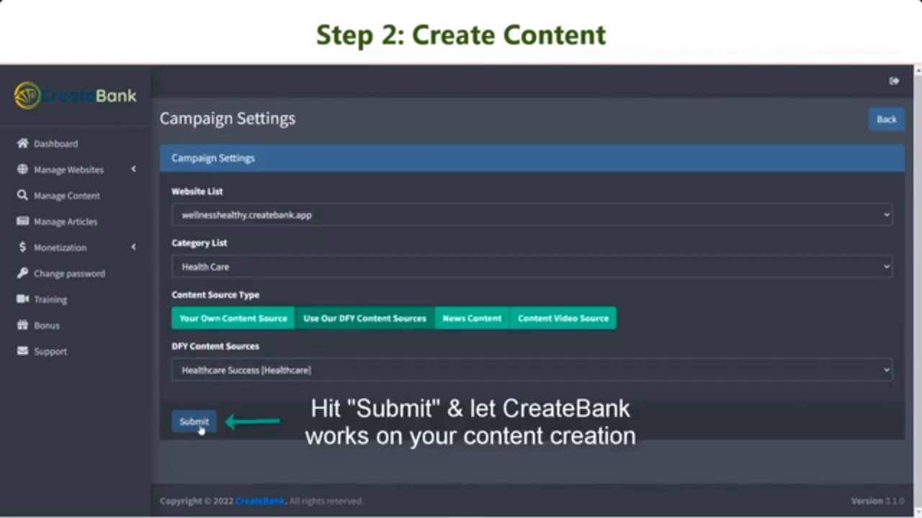
pyautogui.click(193, 421)
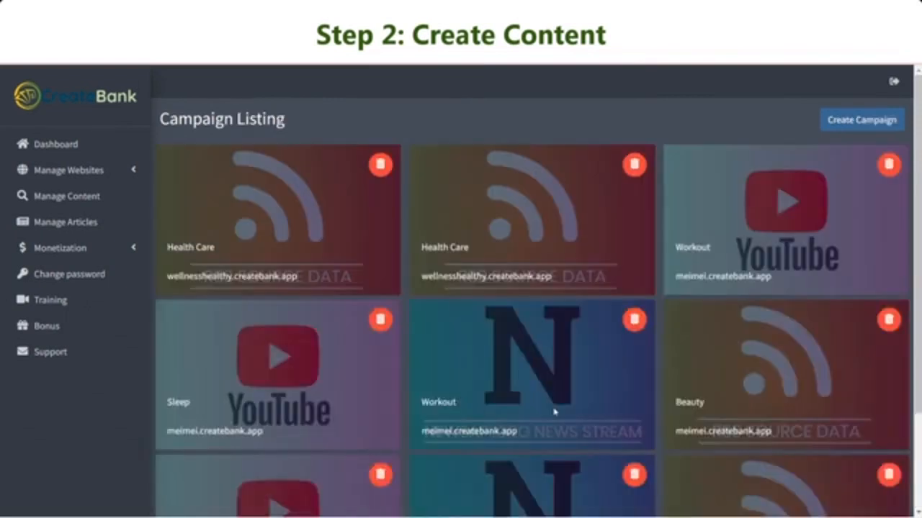
pyautogui.moveTo(861, 120)
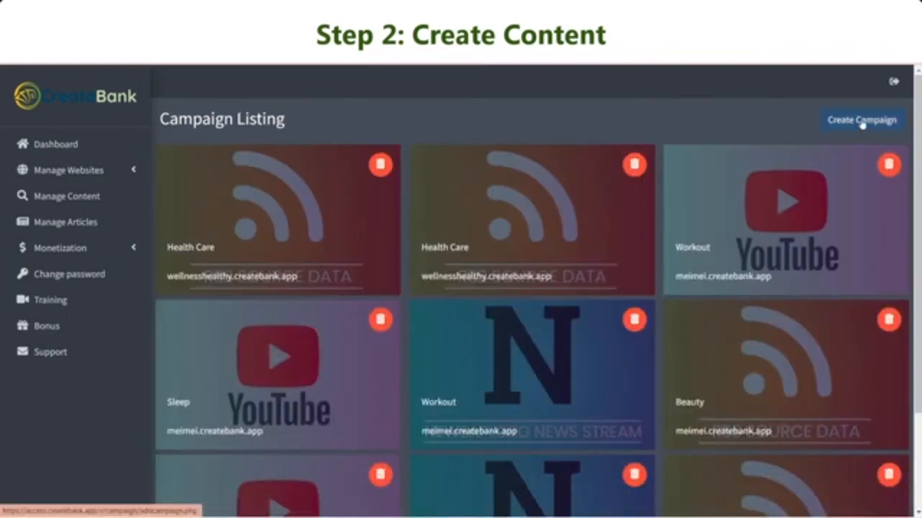
# - Create a Stay Fit video campaign searching by the keyword 'workout'
pyautogui.click(861, 120)
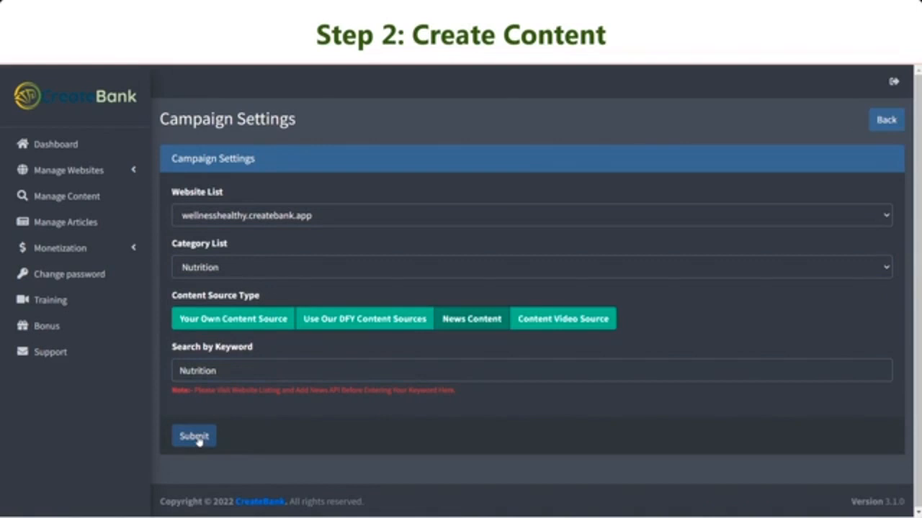
pyautogui.click(531, 266)
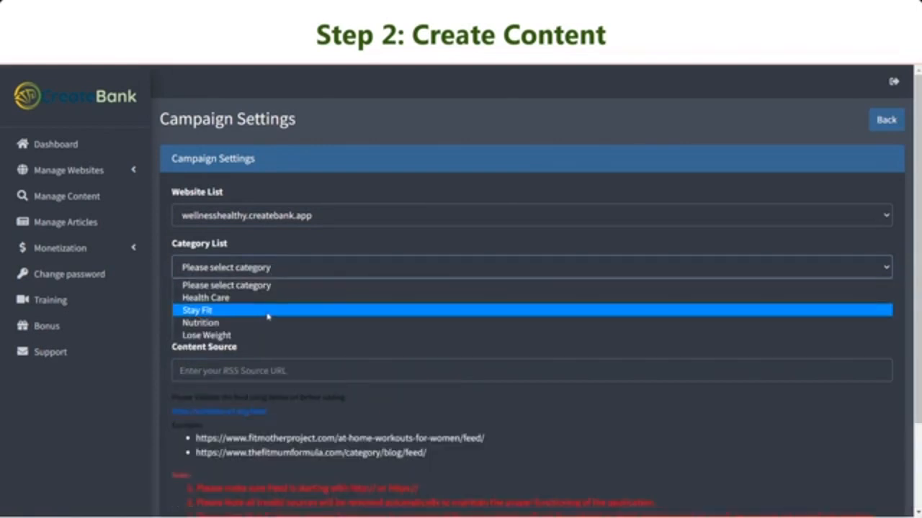
pyautogui.click(197, 309)
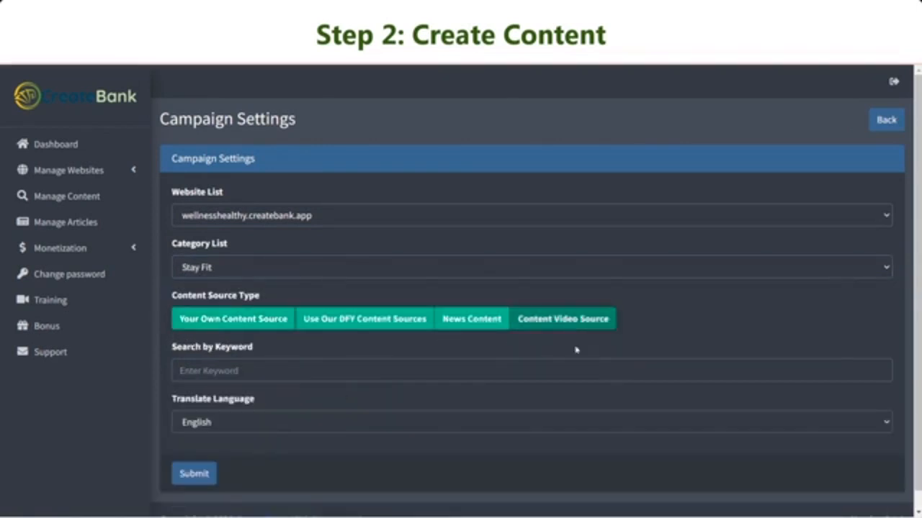
pyautogui.write('ww')
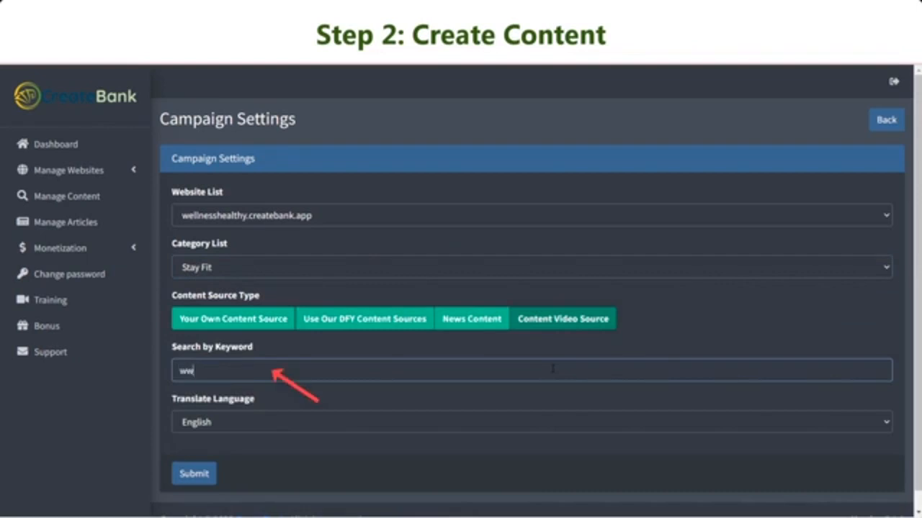
pyautogui.write('workout')
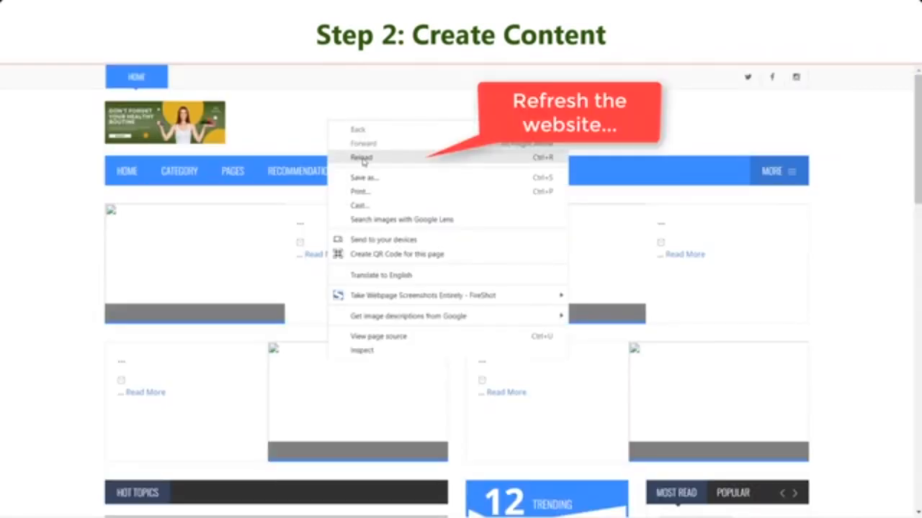
# - Reload the published wellnesshealthy site and scroll through its new workout videos and nutrition articles
pyautogui.click(362, 157)
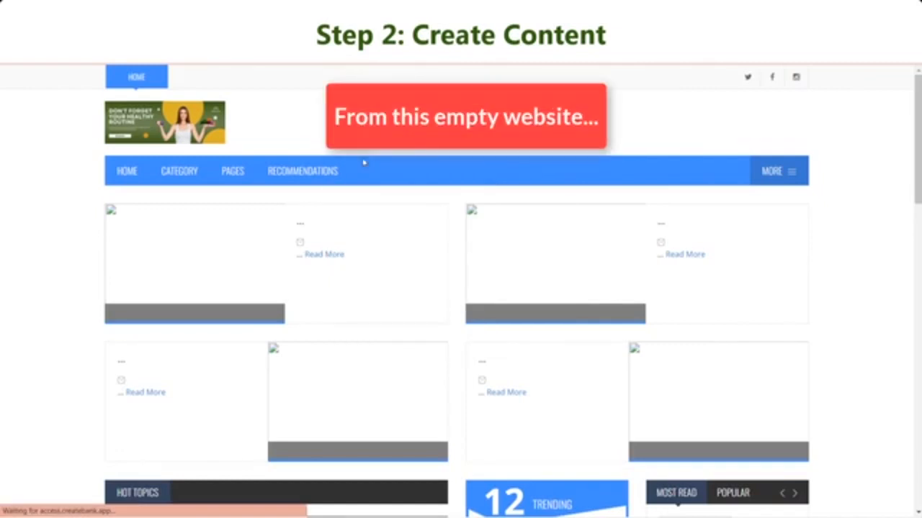
pyautogui.scroll(-3)
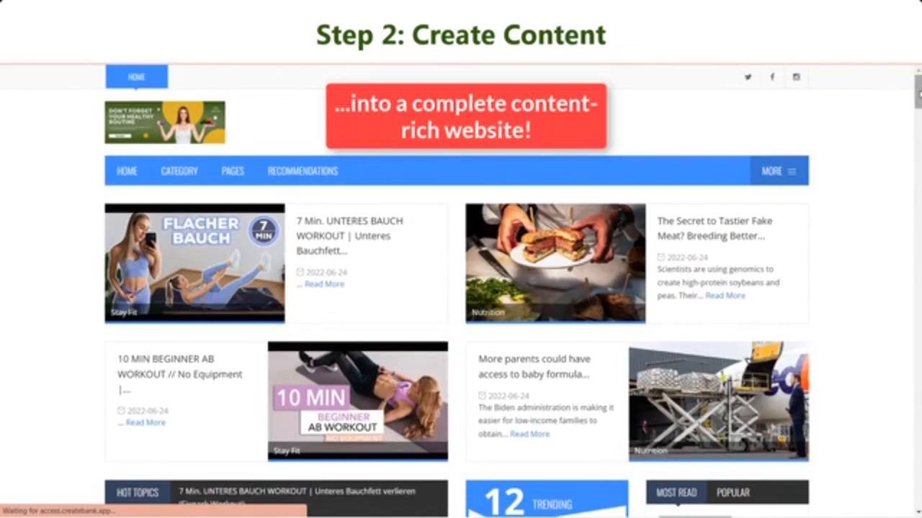
pyautogui.scroll(-3)
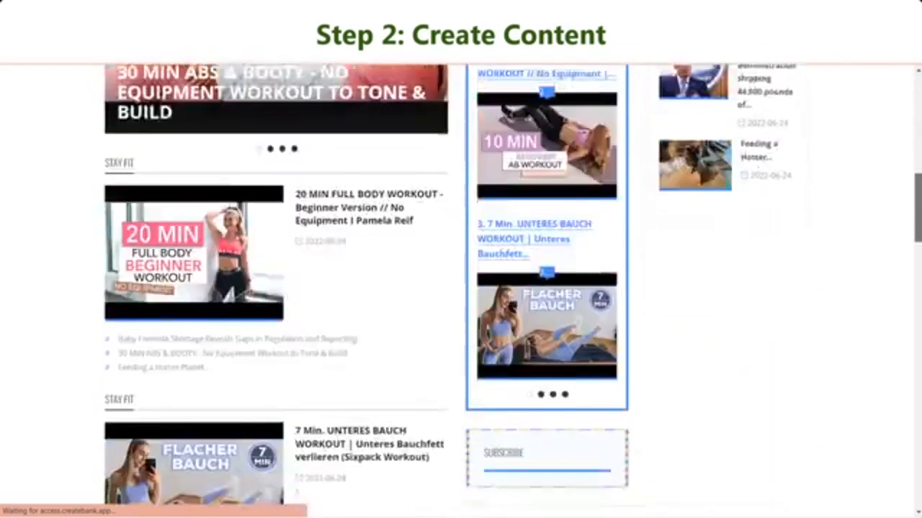
pyautogui.scroll(-3)
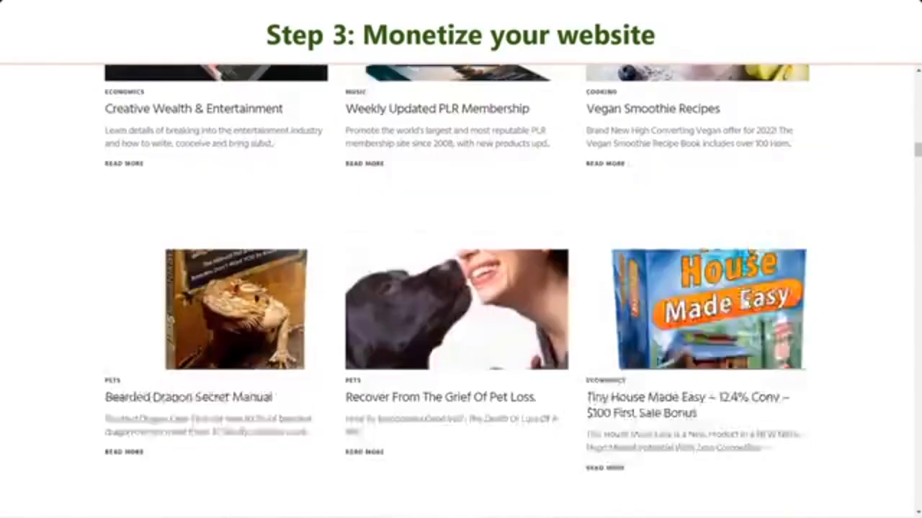
# - Scroll through the affiliate product marketplace offers such as Tiny House Made Easy
pyautogui.scroll(-3)
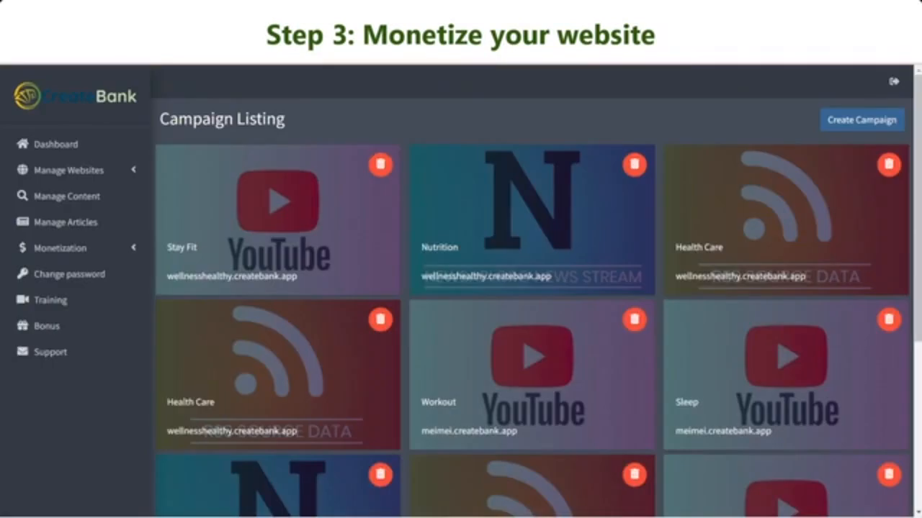
# - Begin a new inline keyword for the wellnesshealthy website in the Nutrition category
pyautogui.click(59, 248)
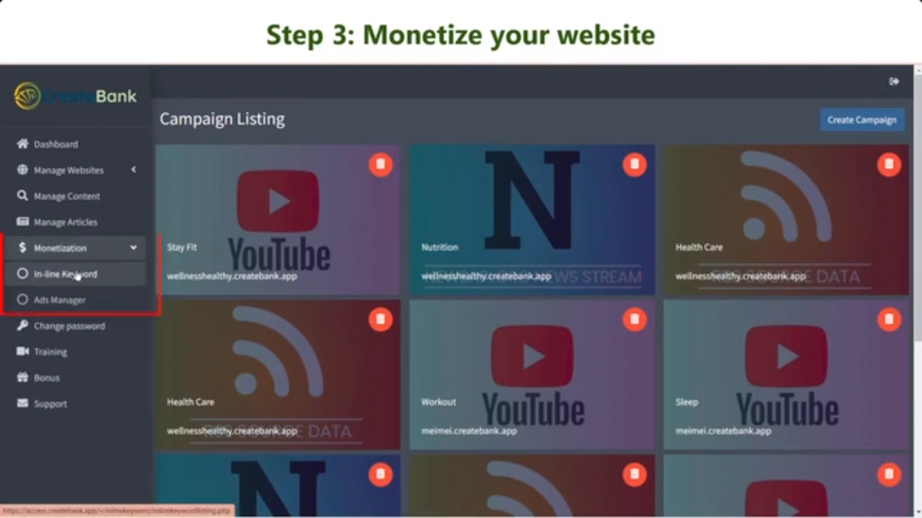
pyautogui.click(66, 274)
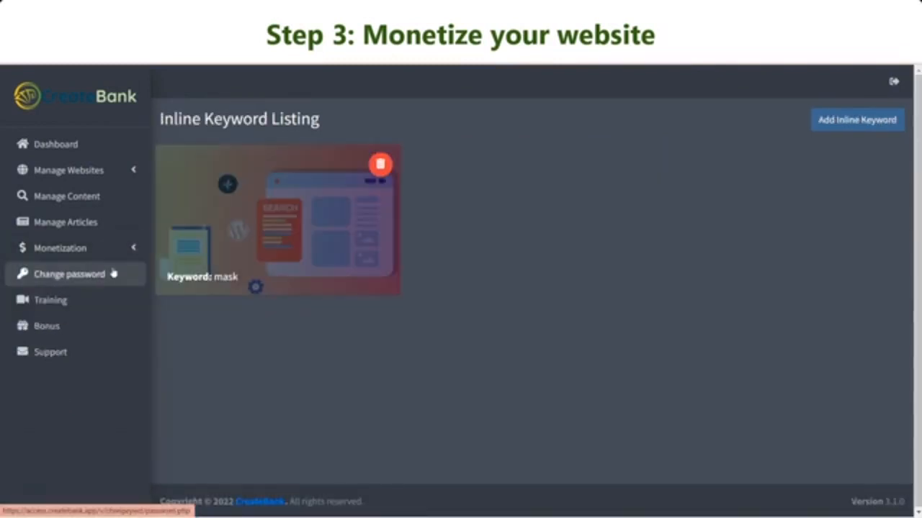
pyautogui.click(856, 119)
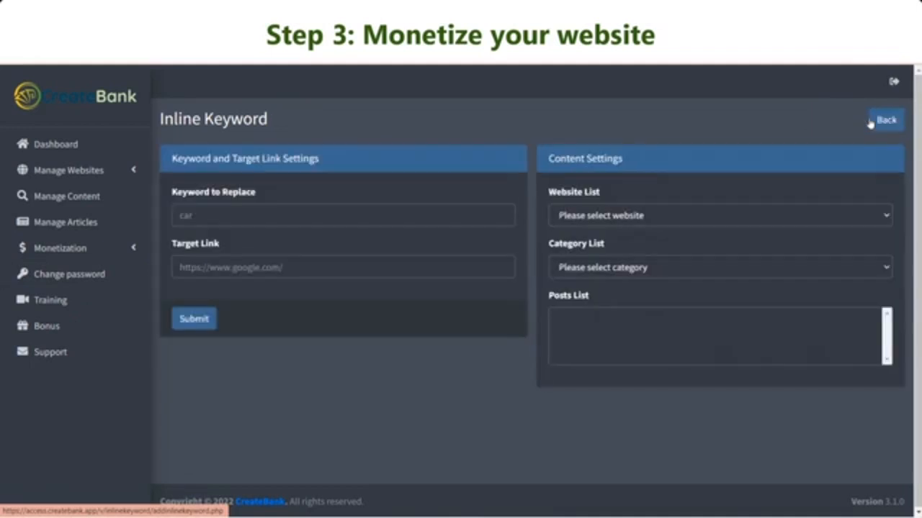
pyautogui.click(720, 215)
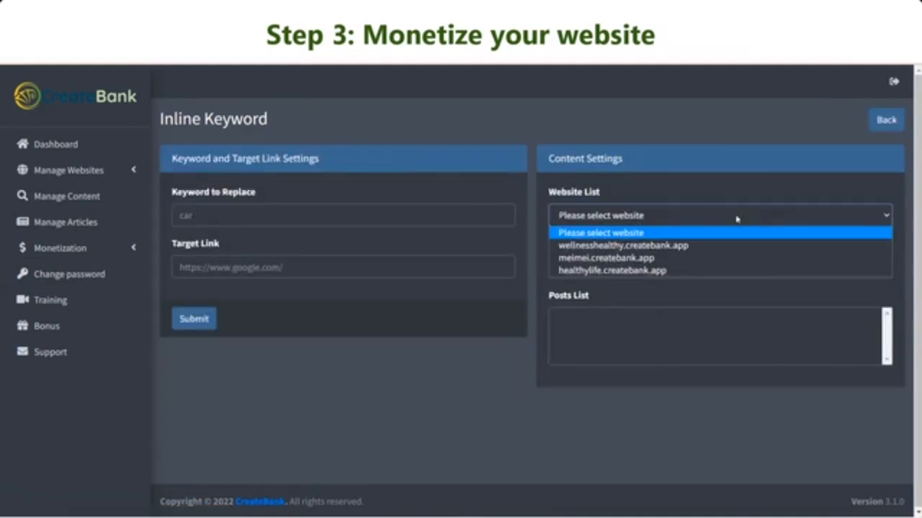
pyautogui.click(606, 257)
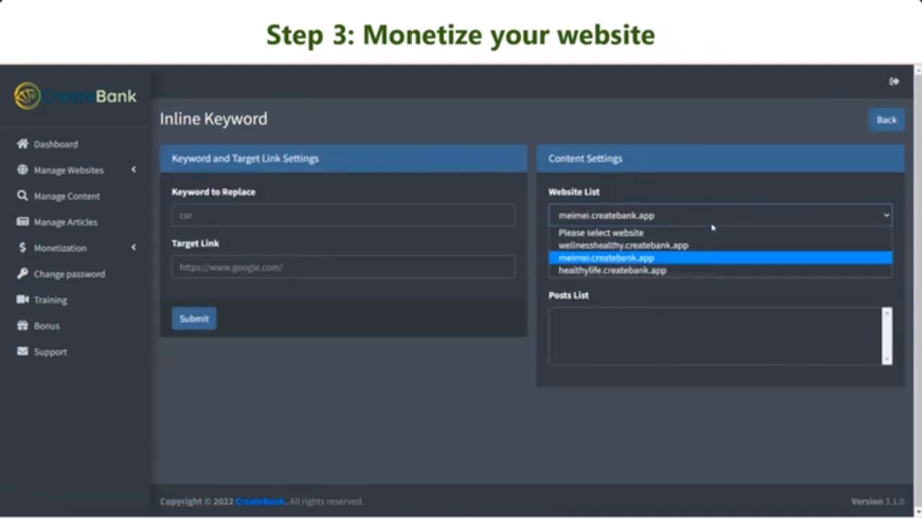
pyautogui.click(622, 245)
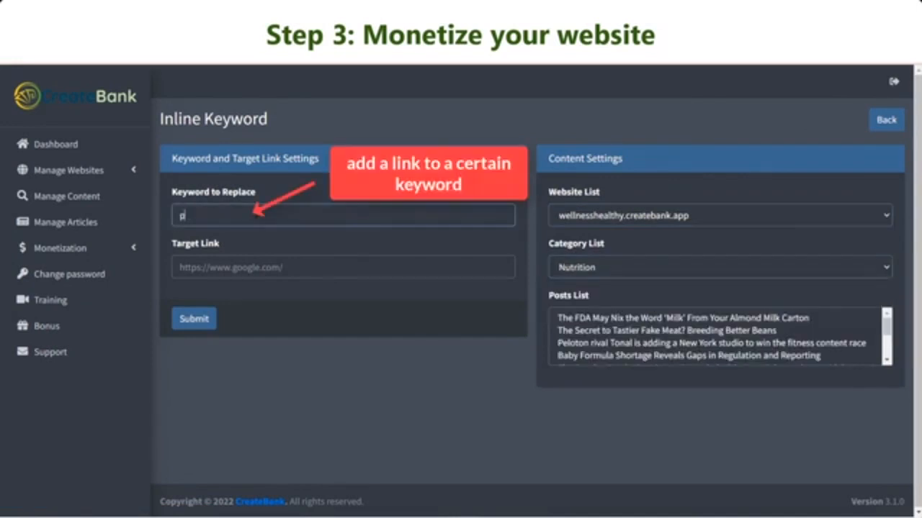
# - Link the keyword 'protein' to the hop.clickbank.net gluco4 affiliate URL and submit it
pyautogui.write('protein')
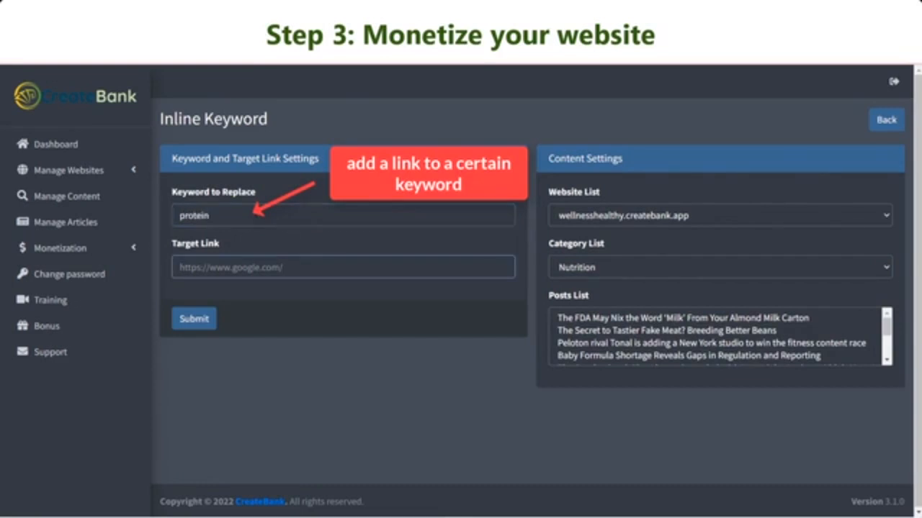
pyautogui.write('https://hop.clickbank.net/?affiliate=lyhtm&vendor=gluco4&cbpage=new')
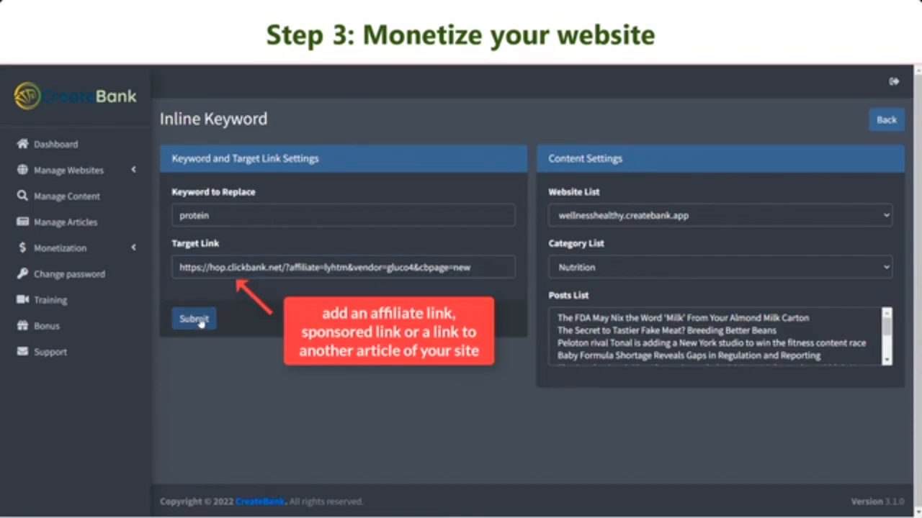
pyautogui.click(193, 319)
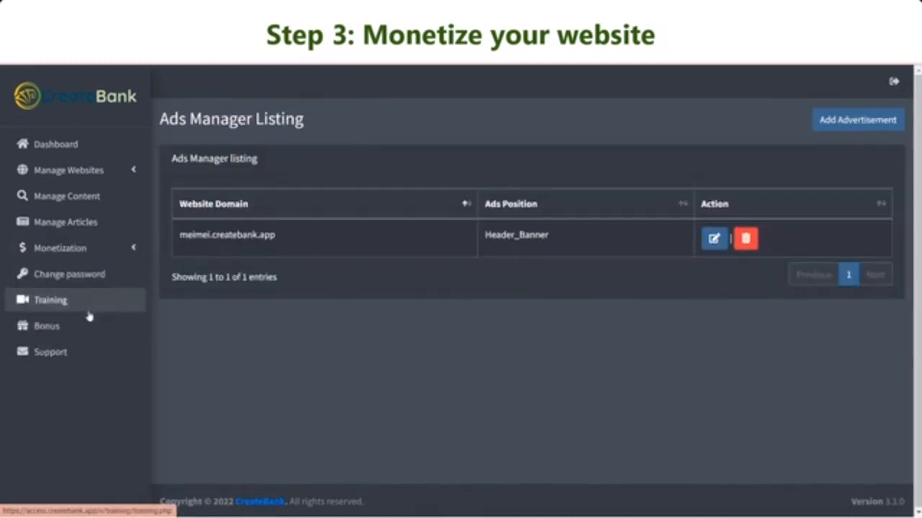
# - Add the Eat healthy header banner ad with the affiliate link, then view the site's Health Care category
pyautogui.click(857, 120)
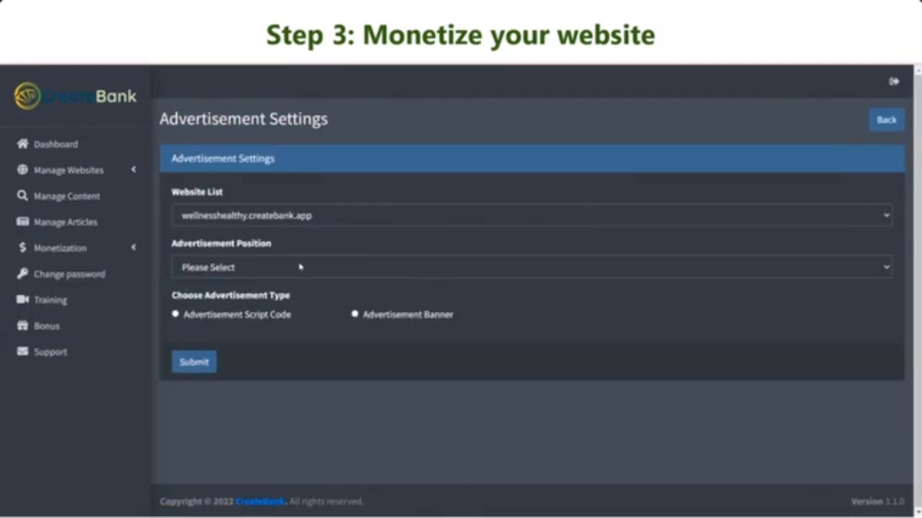
pyautogui.click(202, 362)
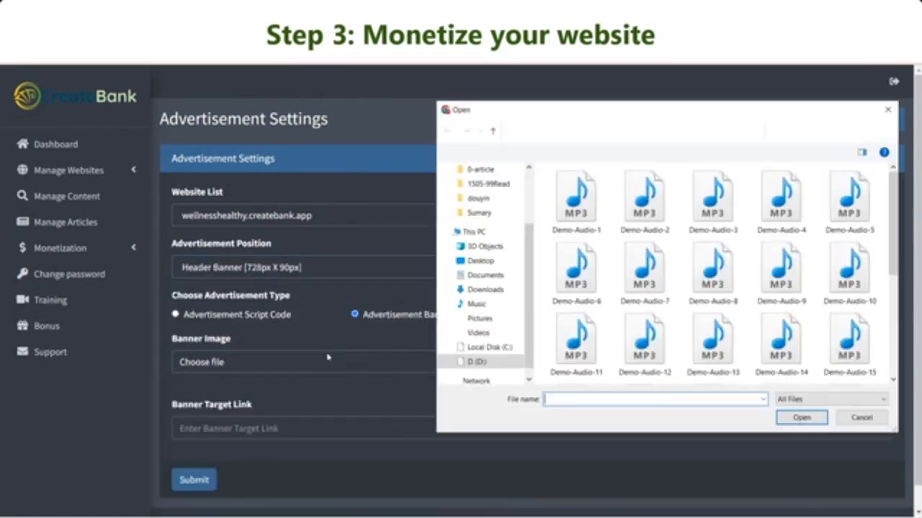
pyautogui.click(800, 417)
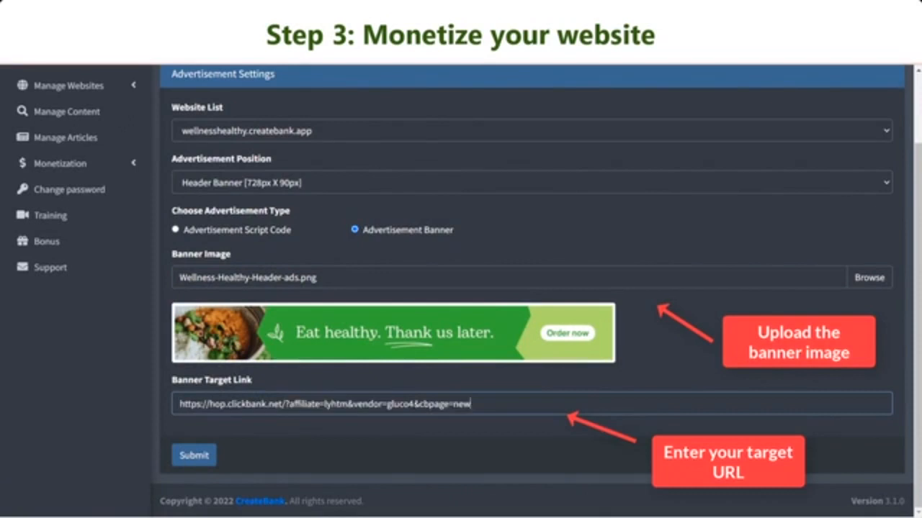
pyautogui.click(193, 455)
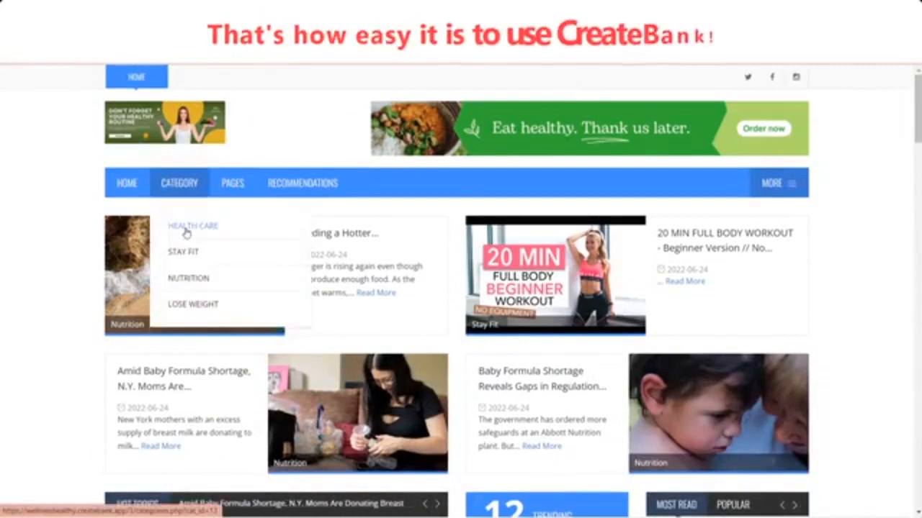
pyautogui.click(193, 225)
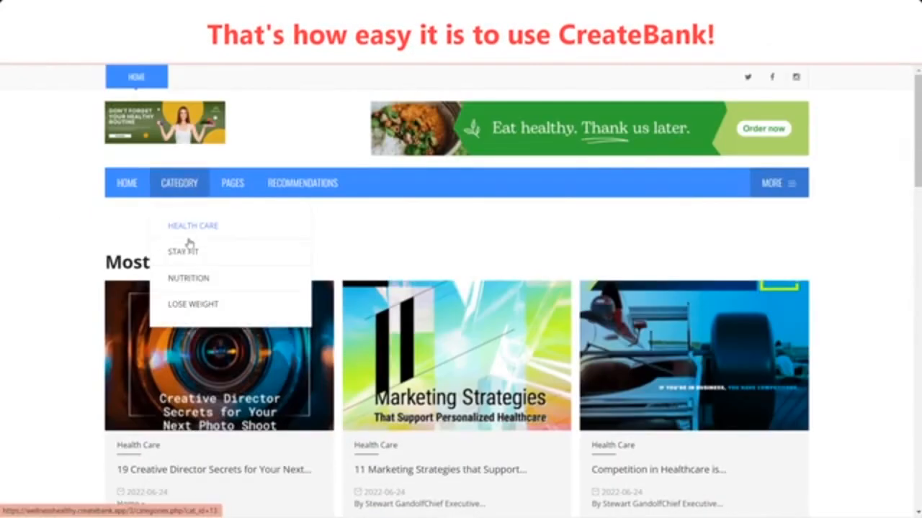